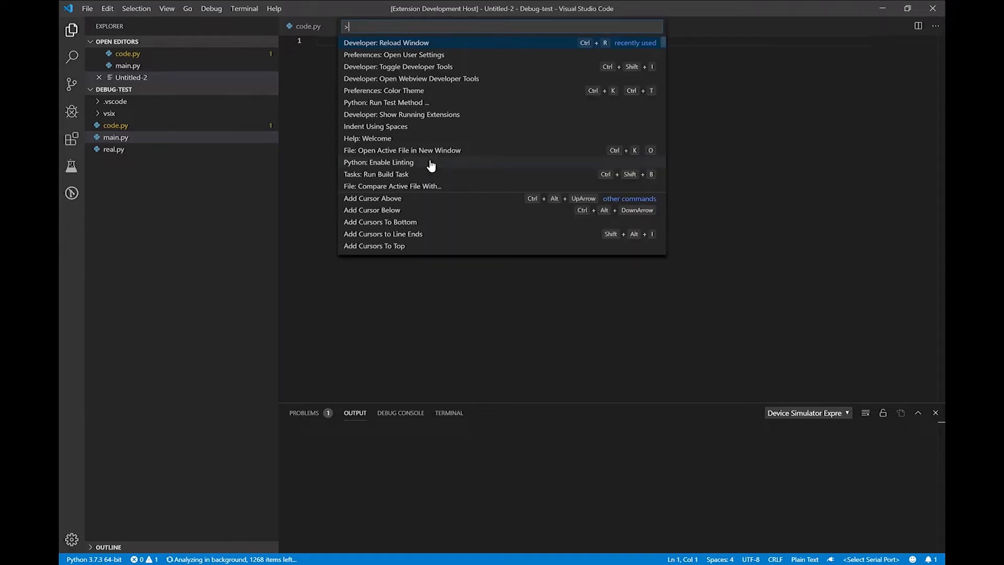
Filter the Command Palette to 'device' to list Device Simulator Express commands.
type("pacf")
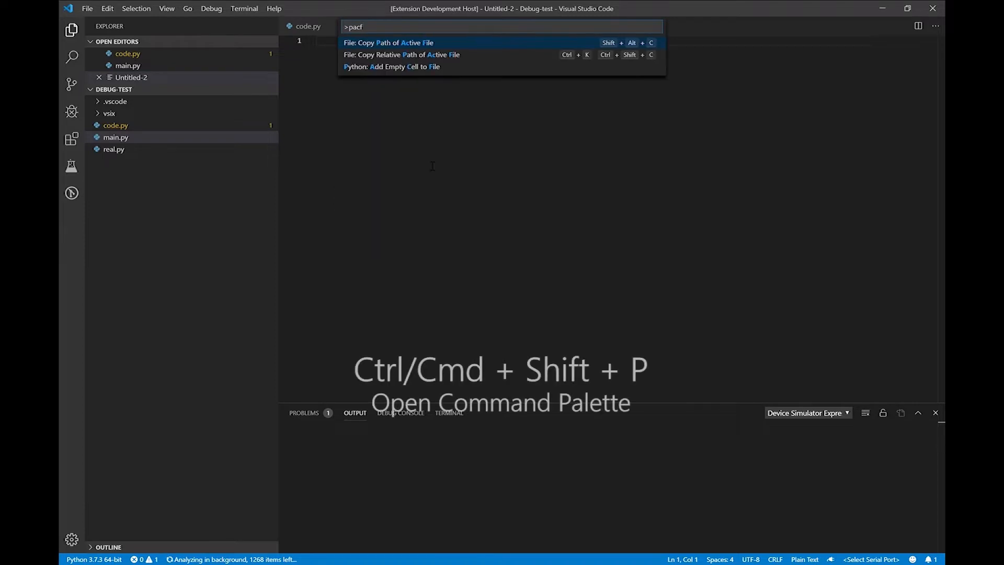
key("Backspace")
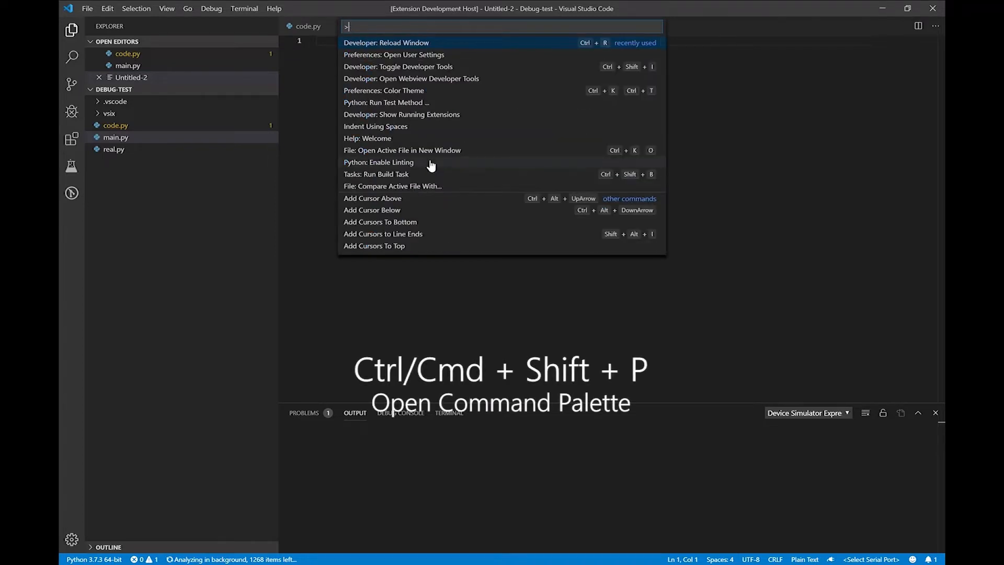
type("device")
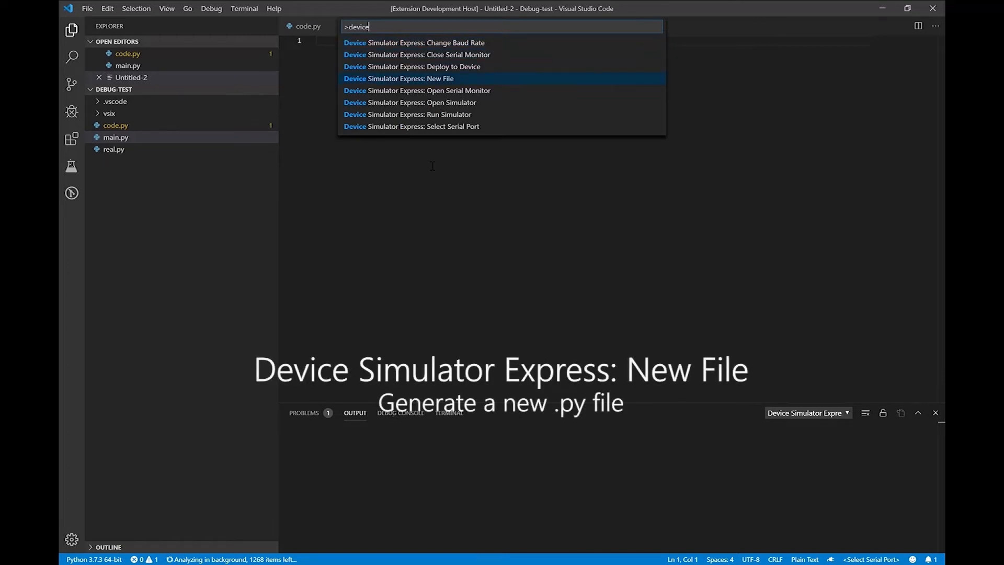
Create a new Device Simulator Express starter file and switch to main.py.
left_click(398, 79)
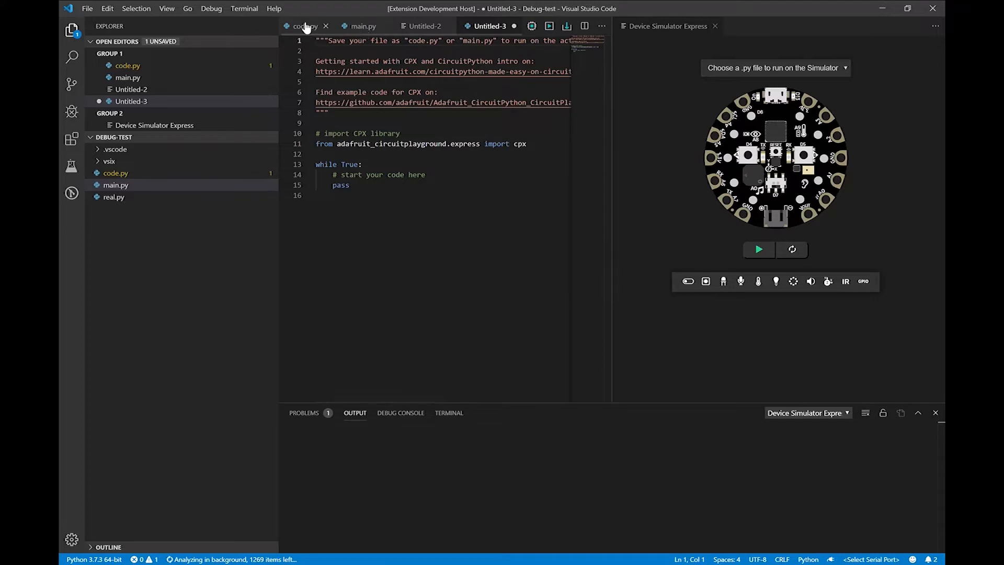
left_click(362, 26)
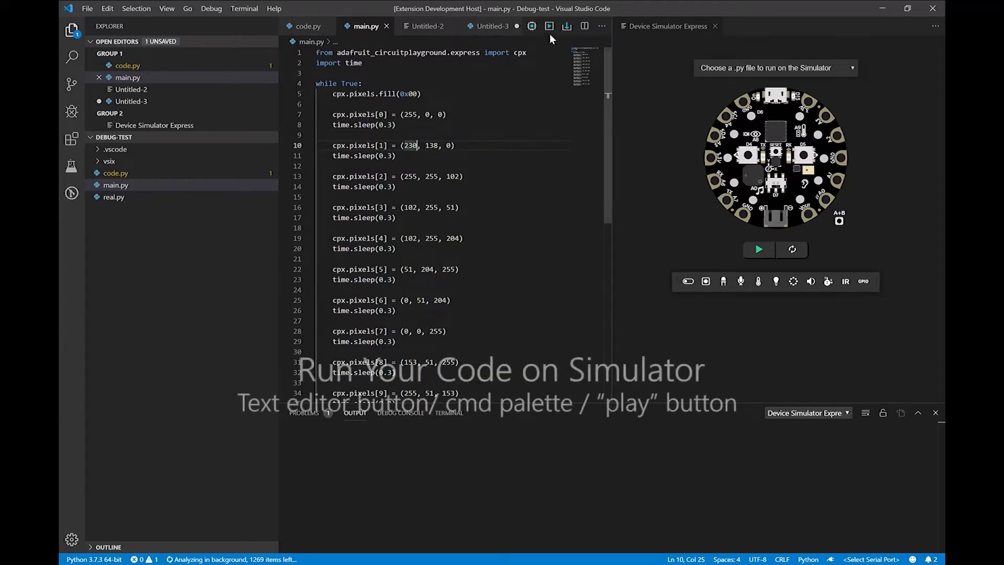
Run main.py on the simulated board so its LEDs light up.
left_click(549, 26)
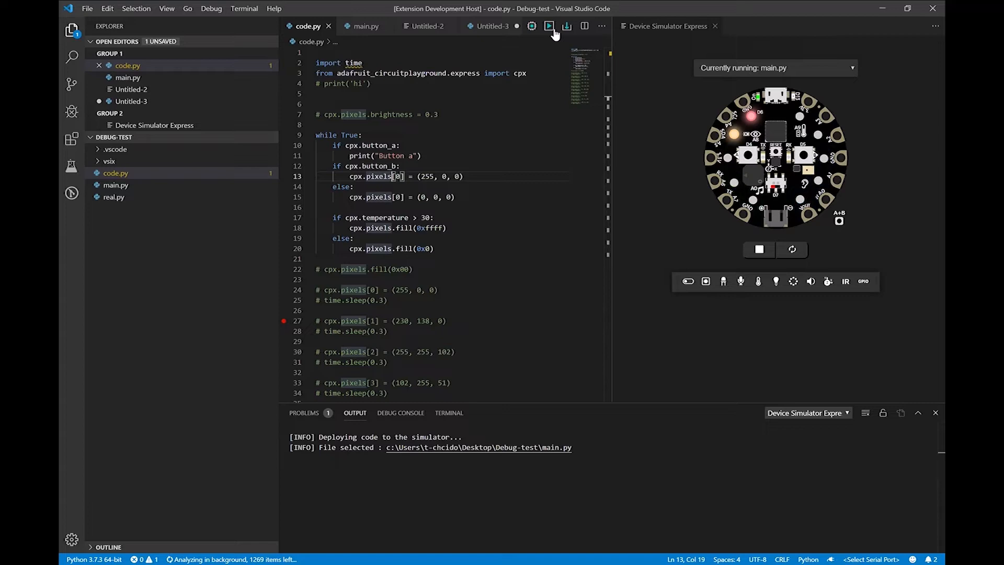
Run code.py on the simulator, press buttons A and B, and show the temperature sensor controls.
left_click(547, 27)
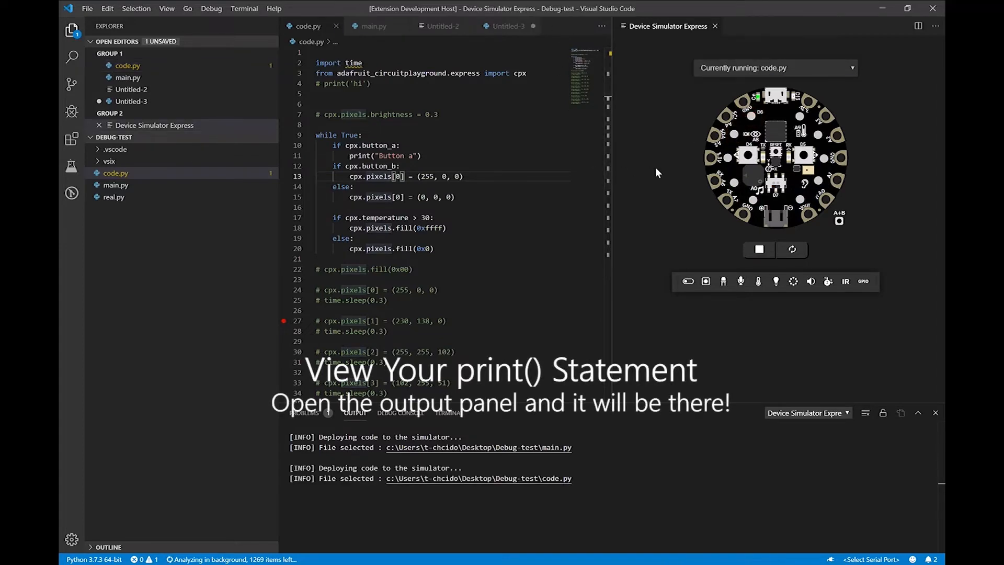
left_click(749, 156)
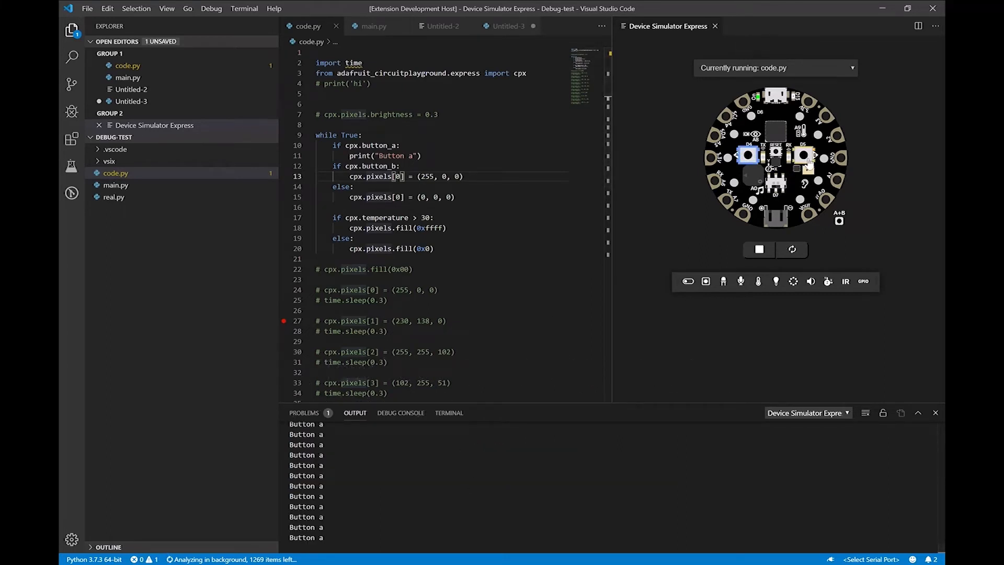
left_click(803, 156)
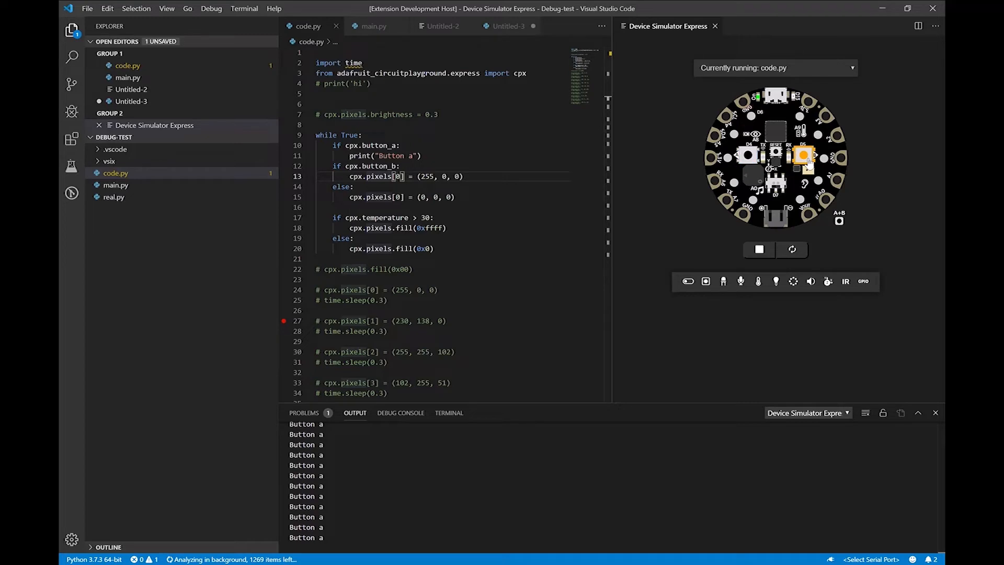
left_click(794, 281)
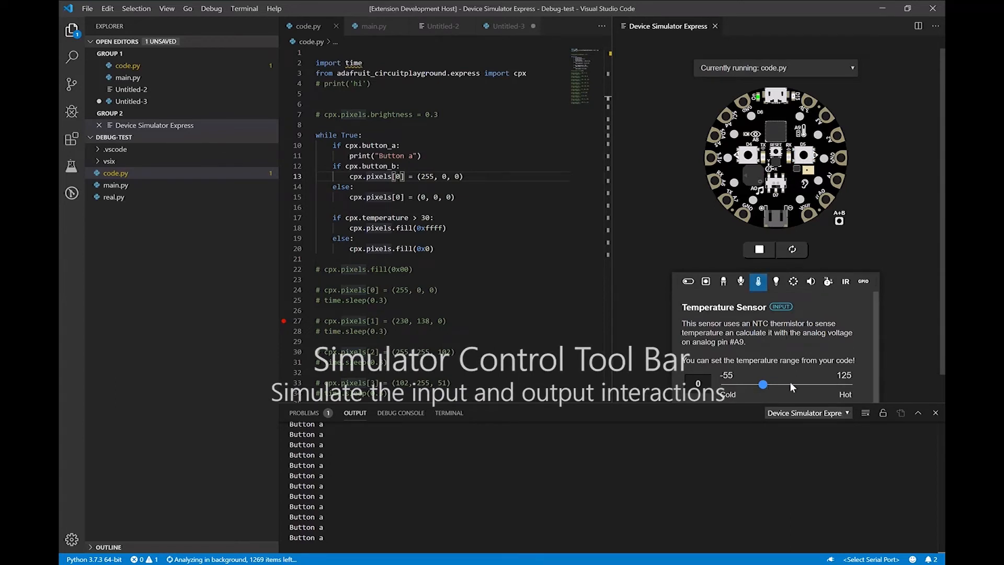
Set the simulated temperature to 38, then lower it to -19.
left_click_drag(762, 384, 788, 383)
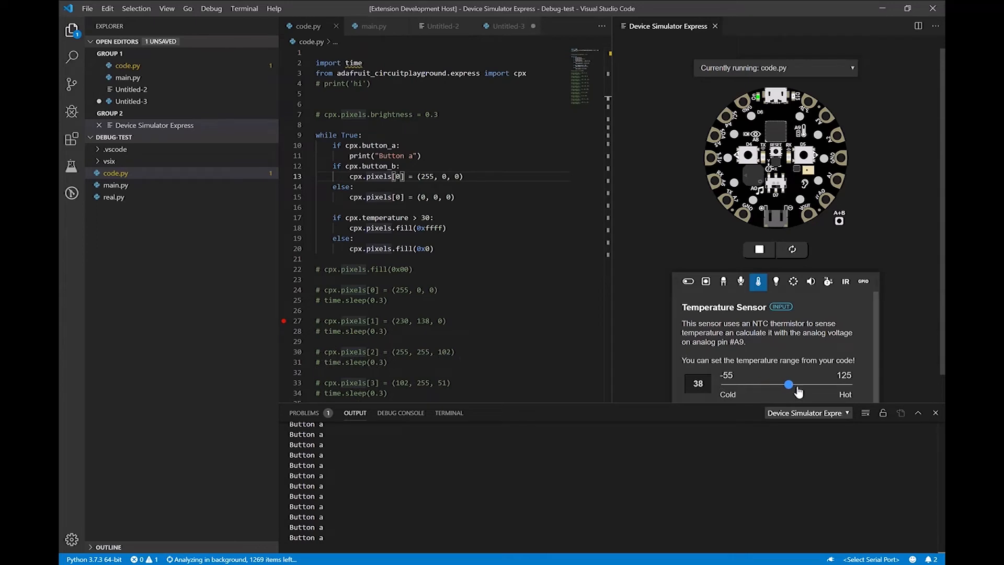
left_click_drag(789, 384, 749, 384)
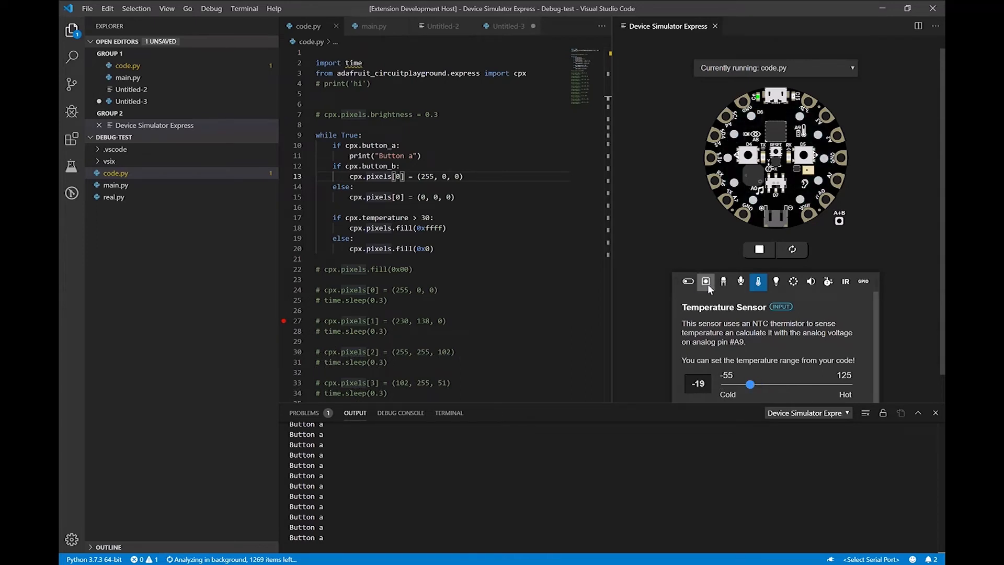
View the push buttons and GPIO pins information in the simulator toolbar.
left_click(706, 282)
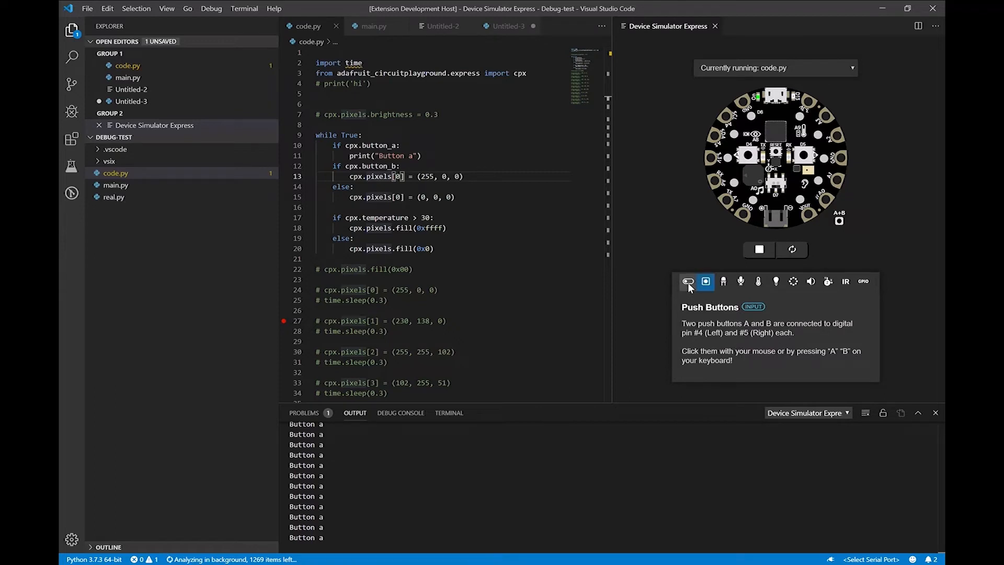
left_click(862, 281)
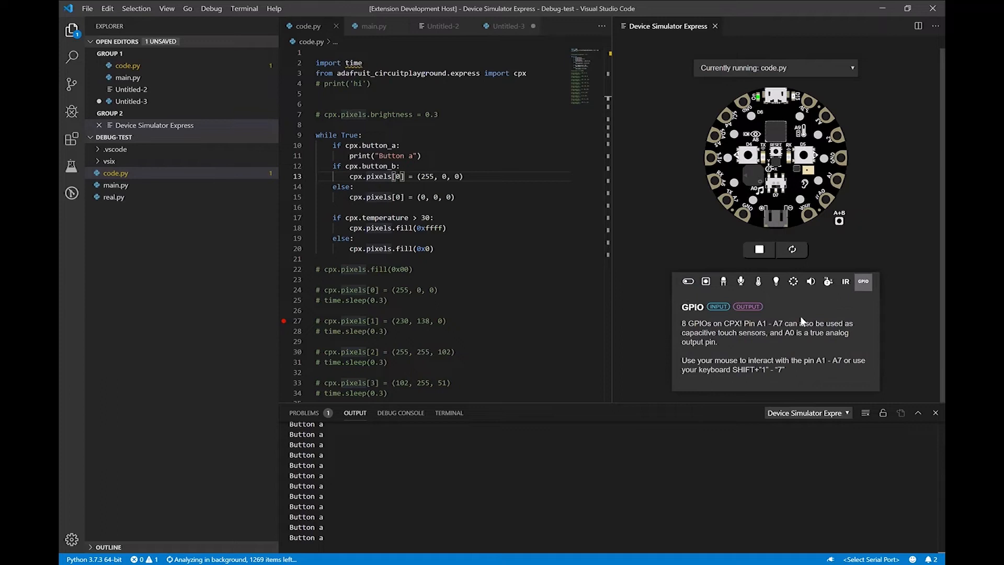
left_click(844, 281)
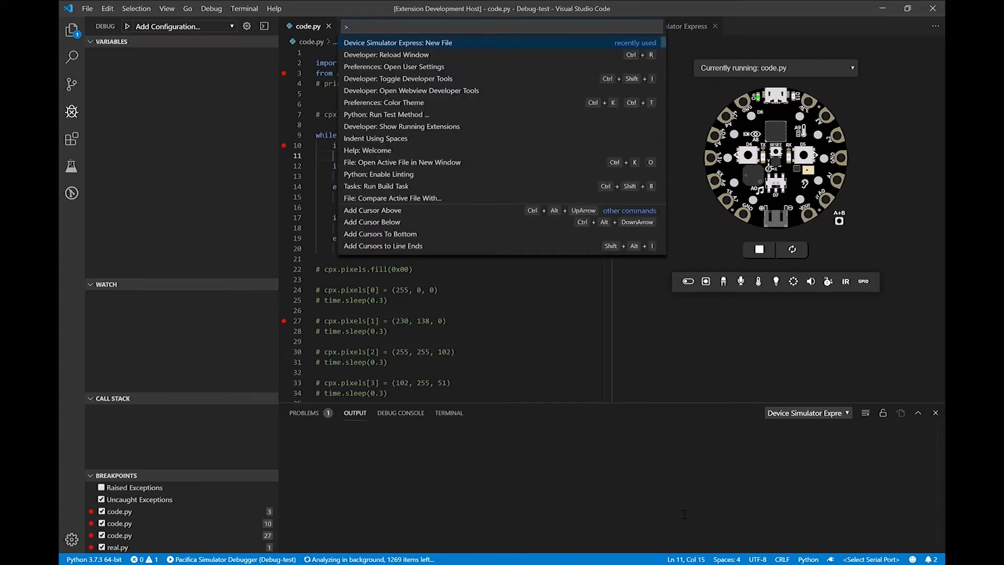
Run 'Device Simulator Express: Open Simulator' from the palette to begin debugging code.py.
type("open")
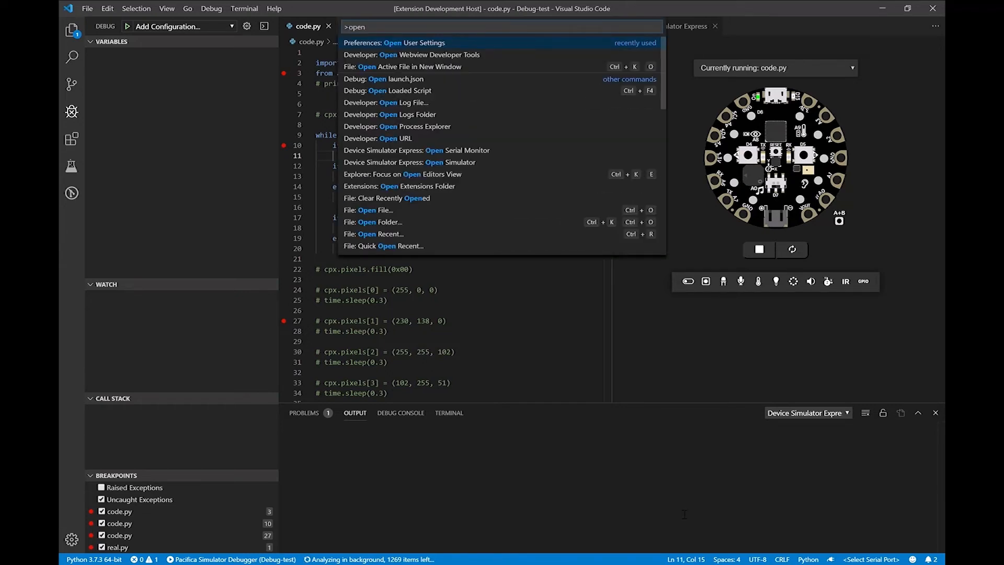
mouse_move(409, 162)
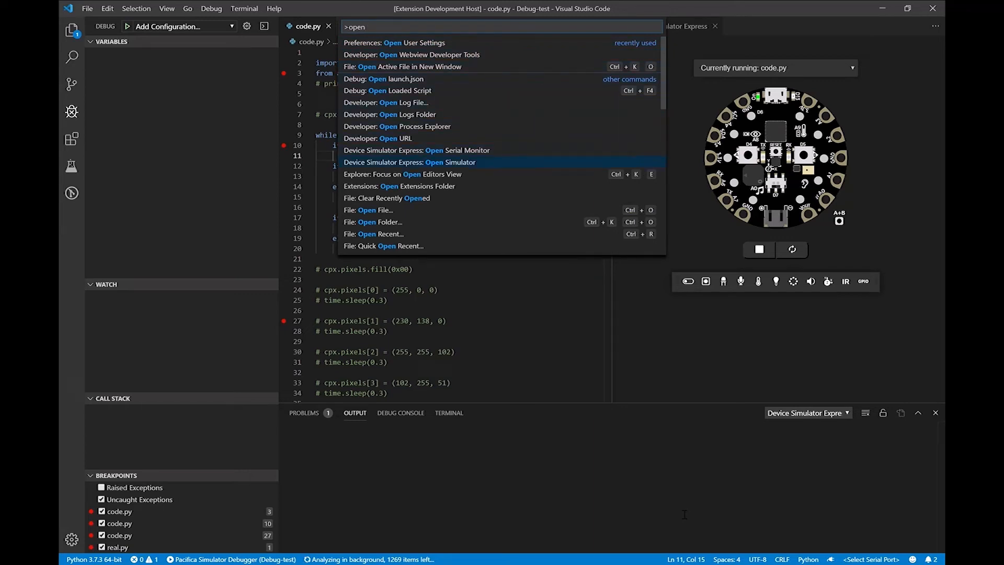
left_click(409, 162)
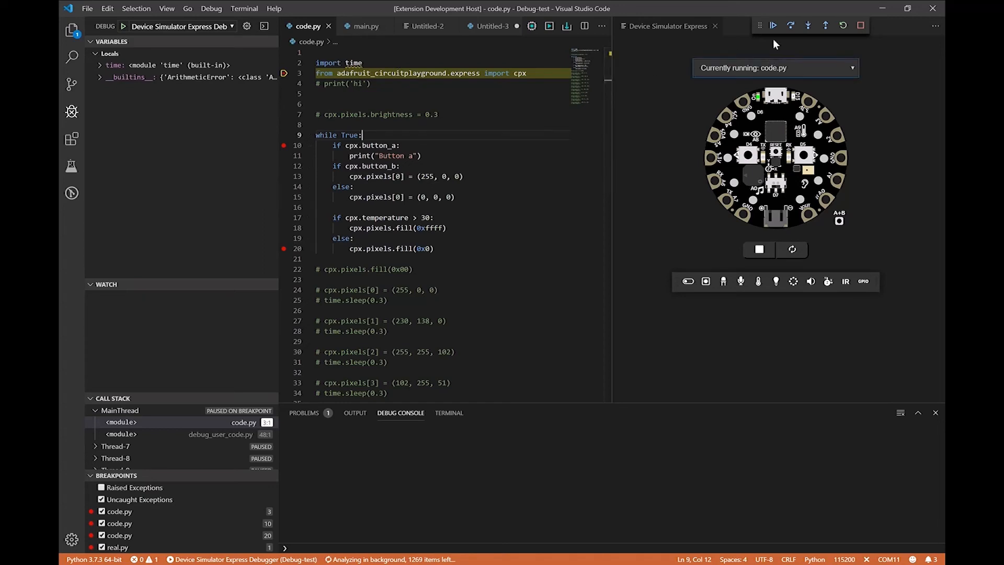
Step over code.py's loop lines through the button A and temperature checks.
left_click(790, 25)
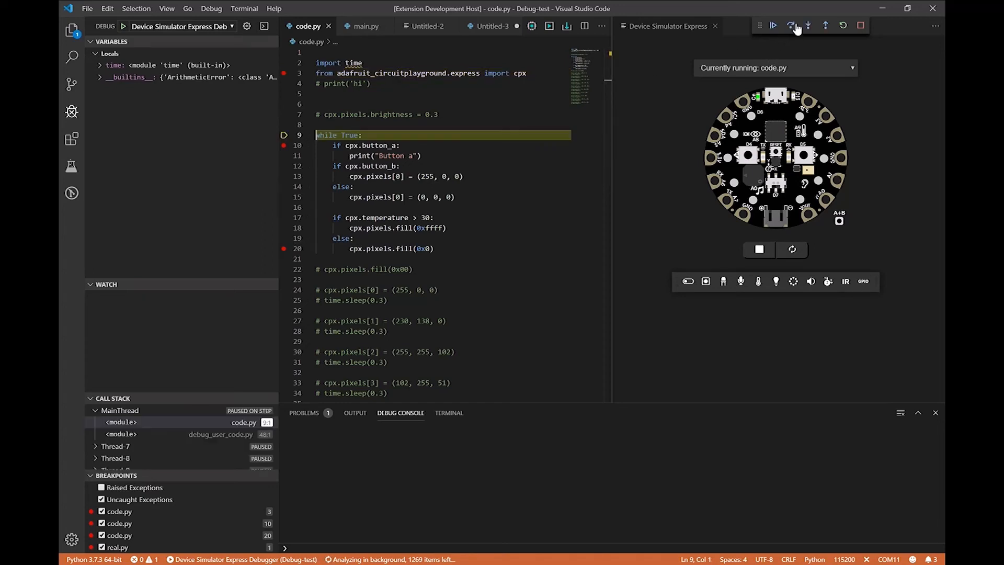
left_click(808, 25)
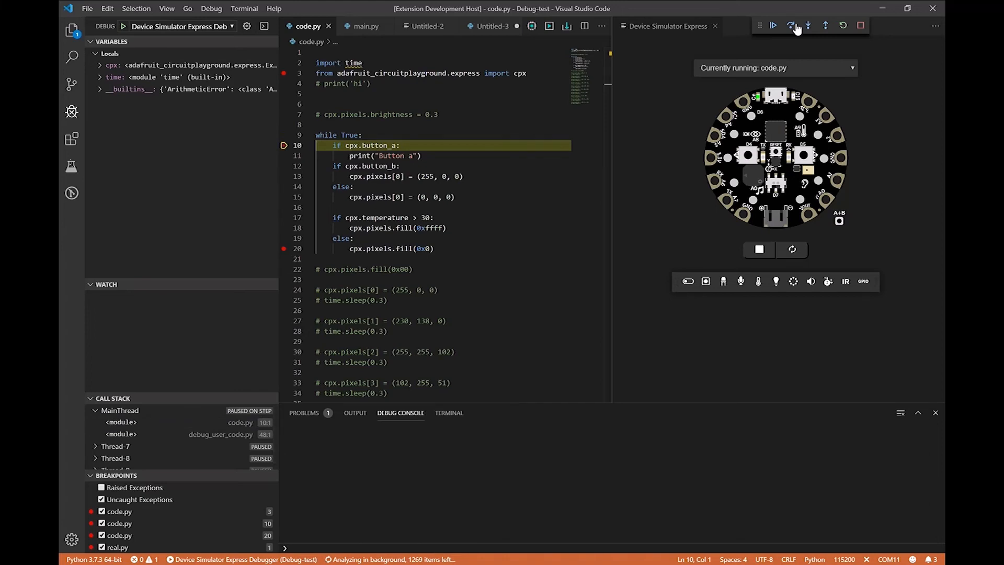
left_click(773, 25)
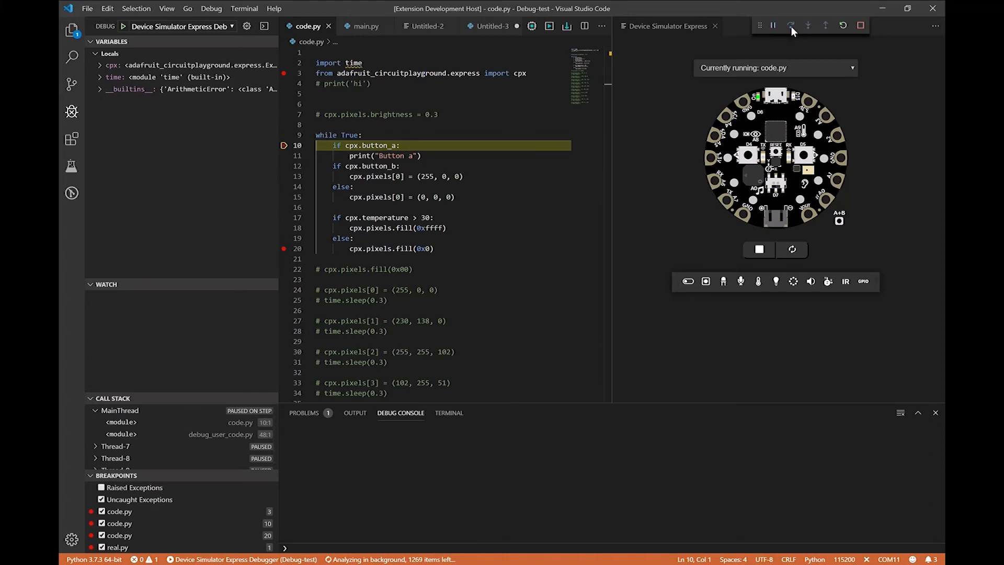
left_click(790, 25)
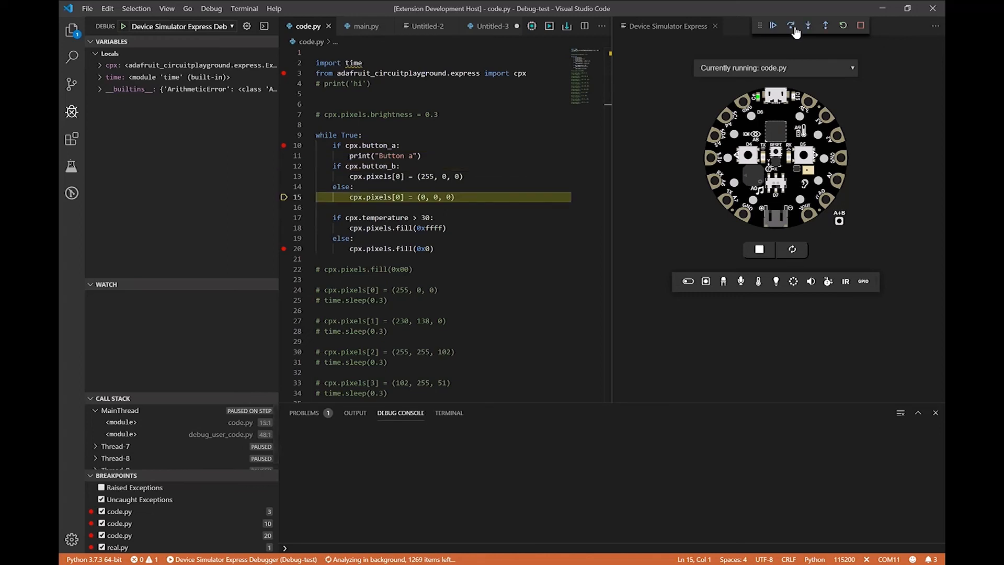
left_click(793, 26)
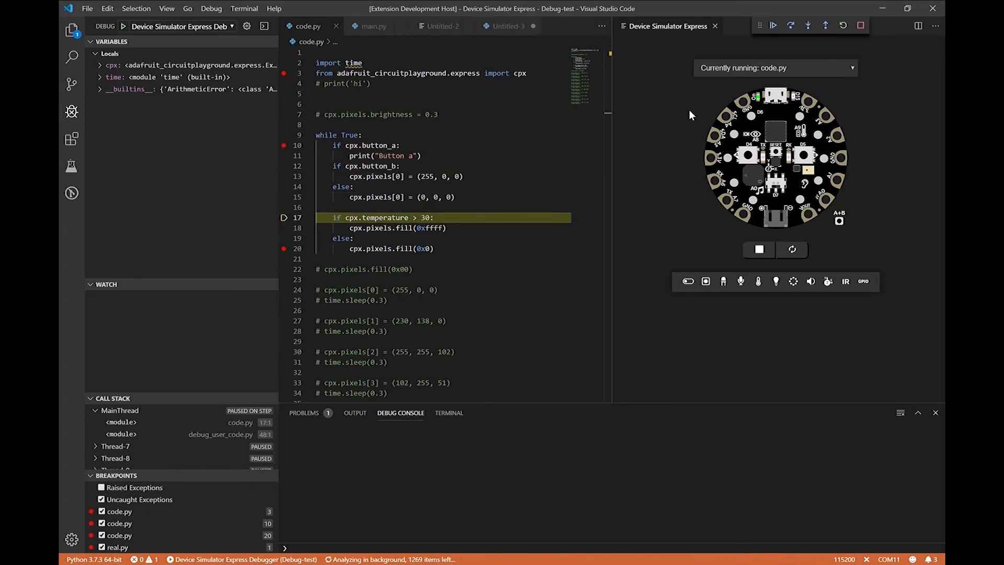
Press button B on the board and step through to the button B and temperature checks.
left_click(804, 156)
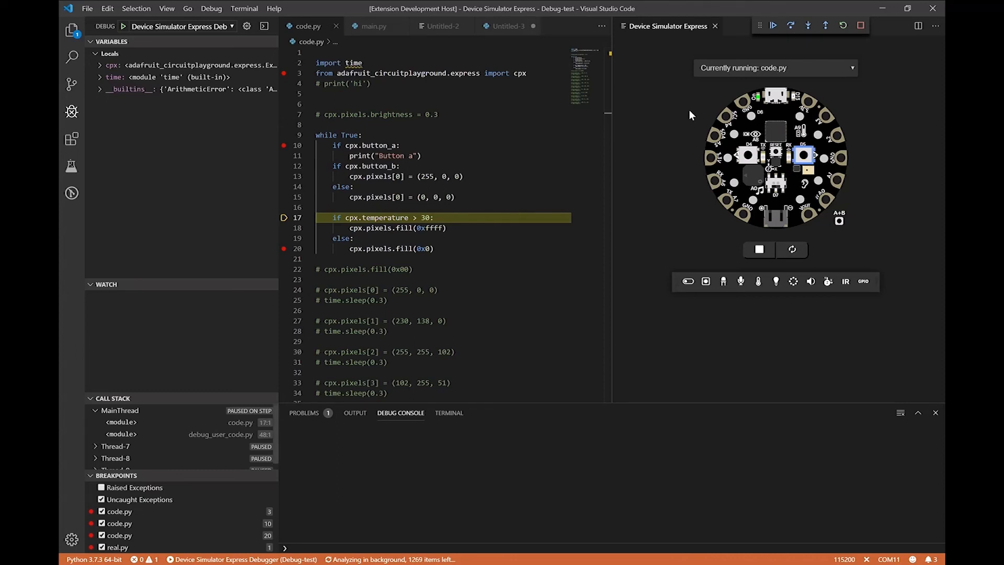
left_click(809, 25)
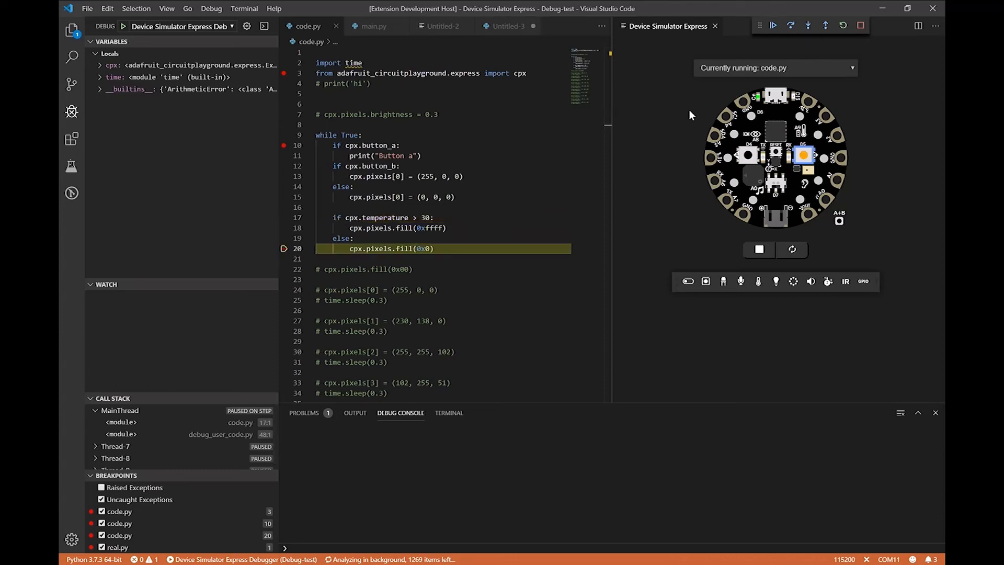
left_click(808, 25)
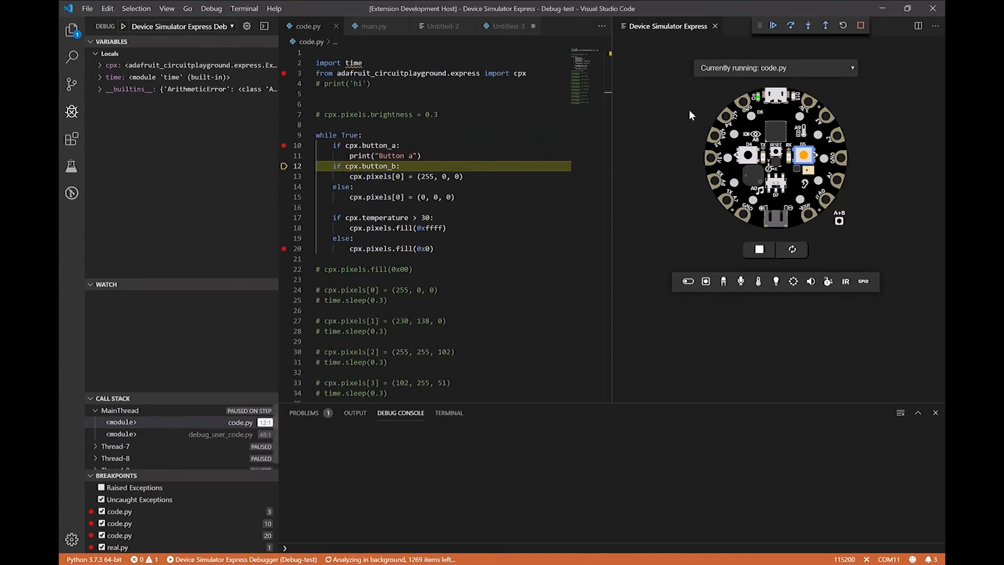
left_click(807, 26)
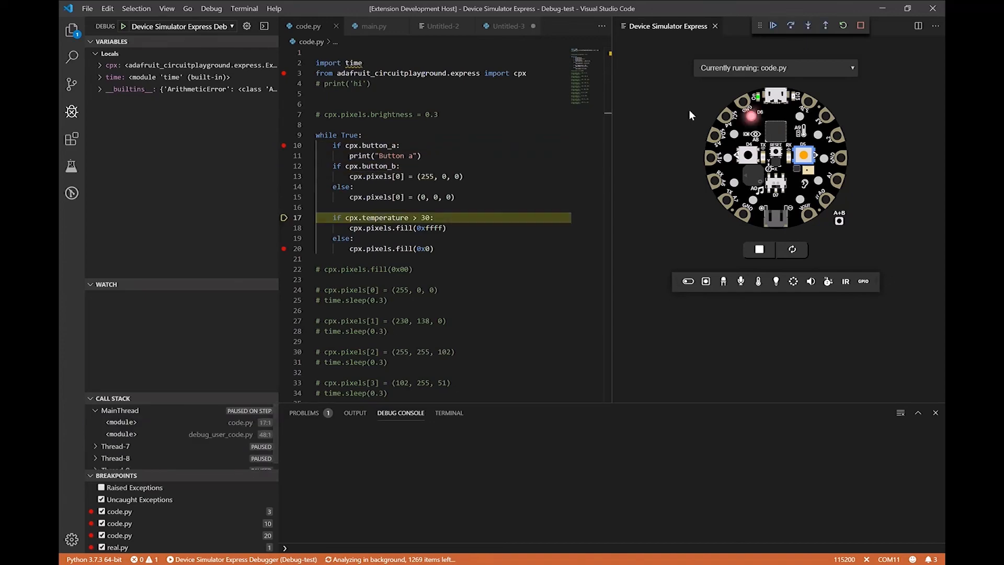